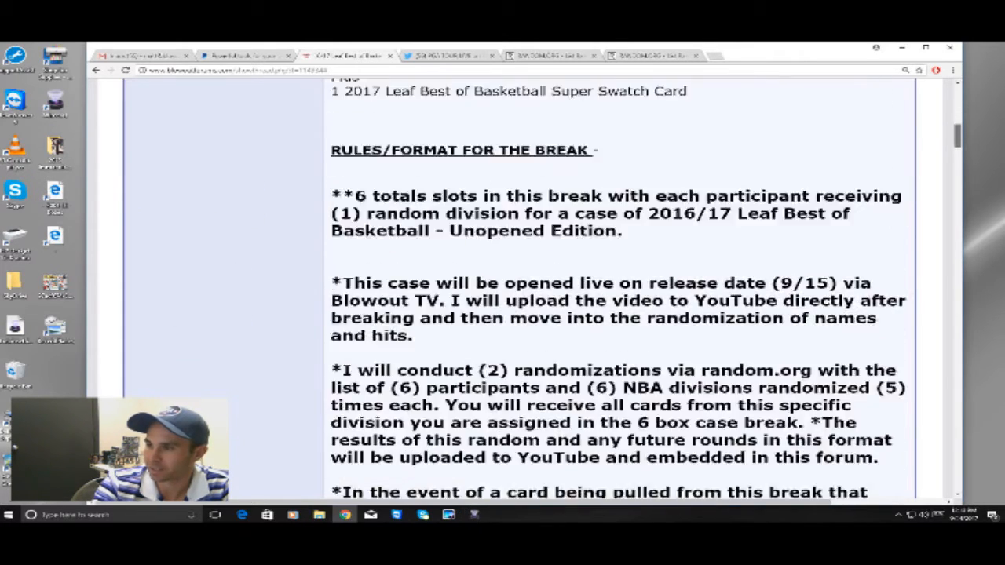
scroll(down, 3)
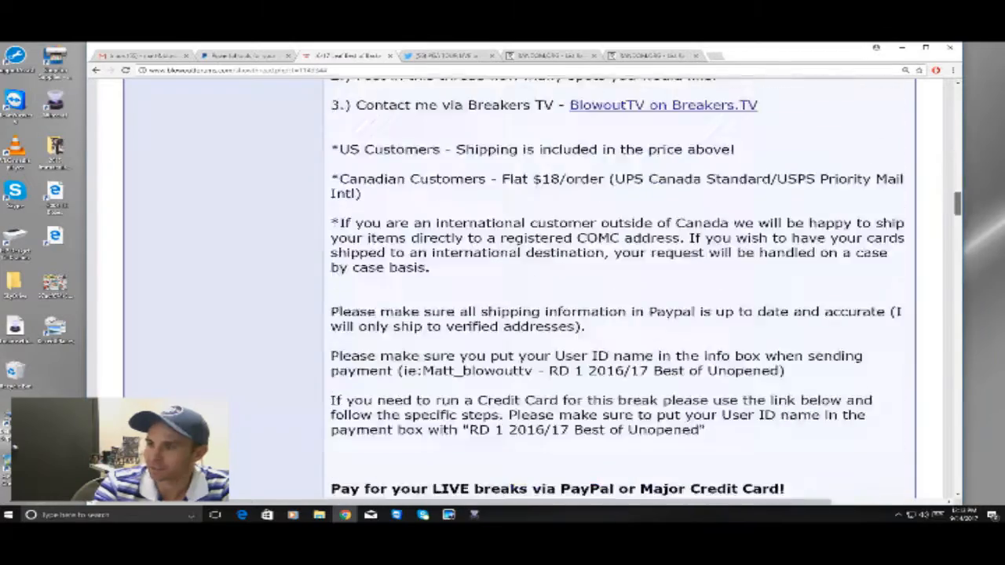
scroll(down, 3)
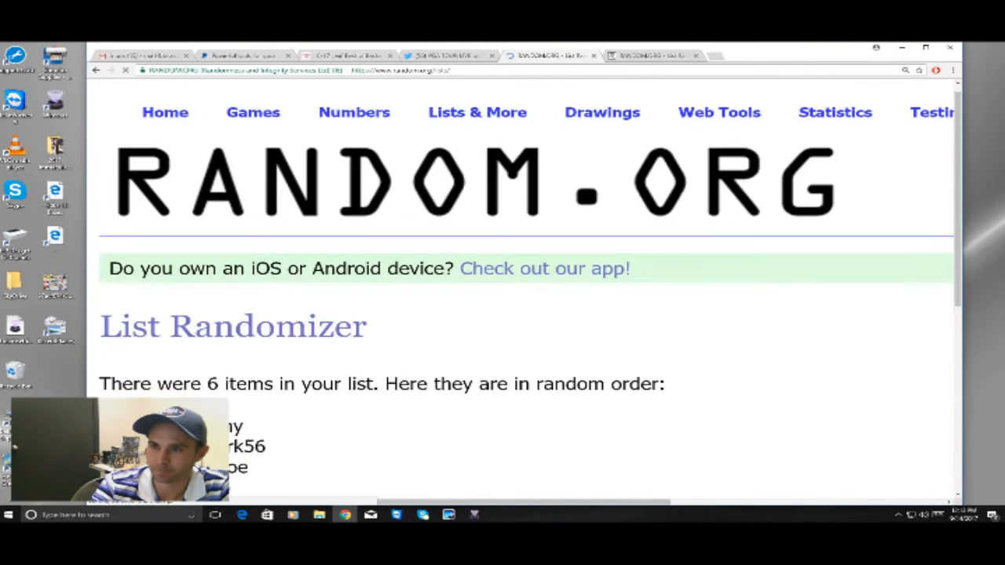
scroll(down, 3)
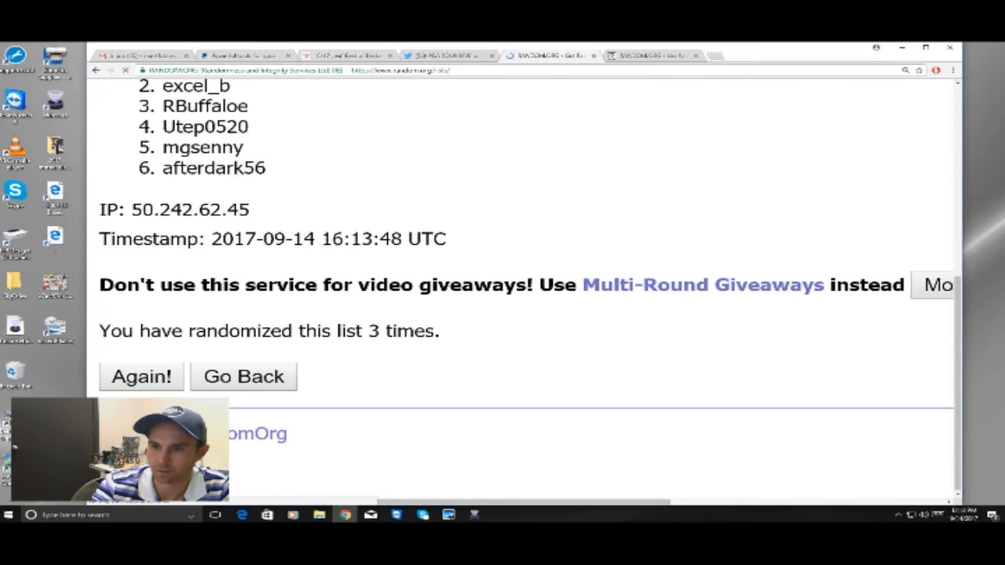
click(142, 377)
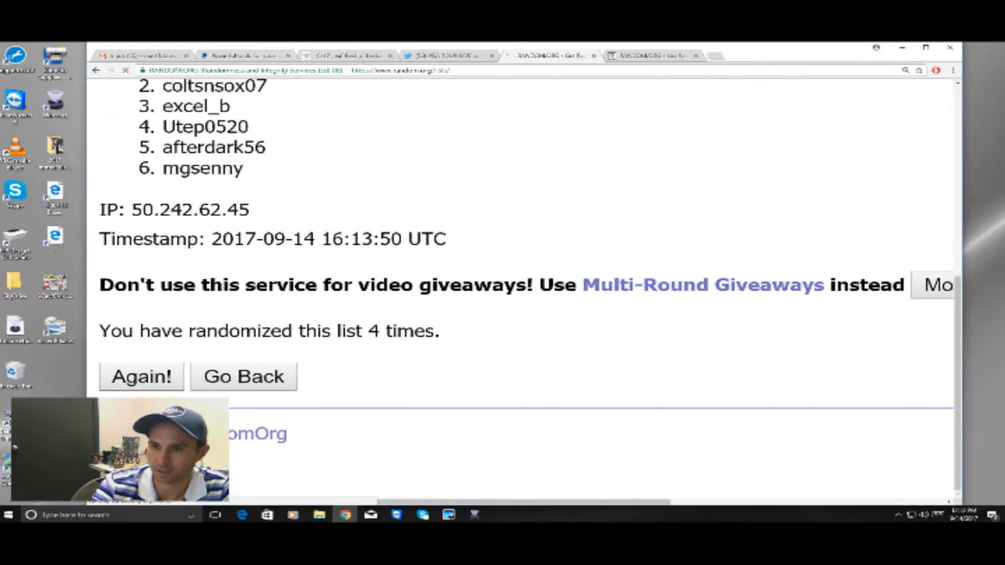
click(141, 376)
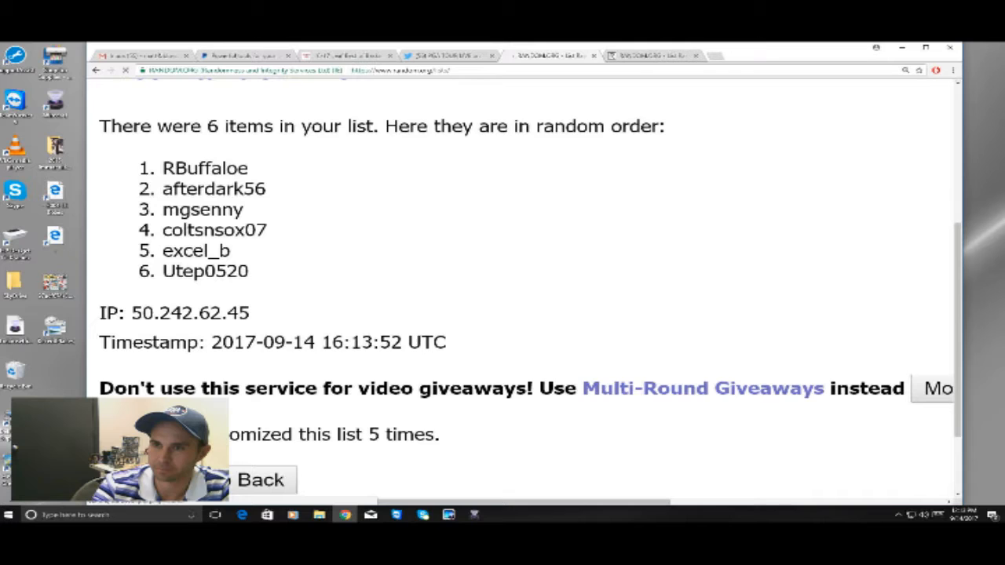
drag(100, 126, 446, 342)
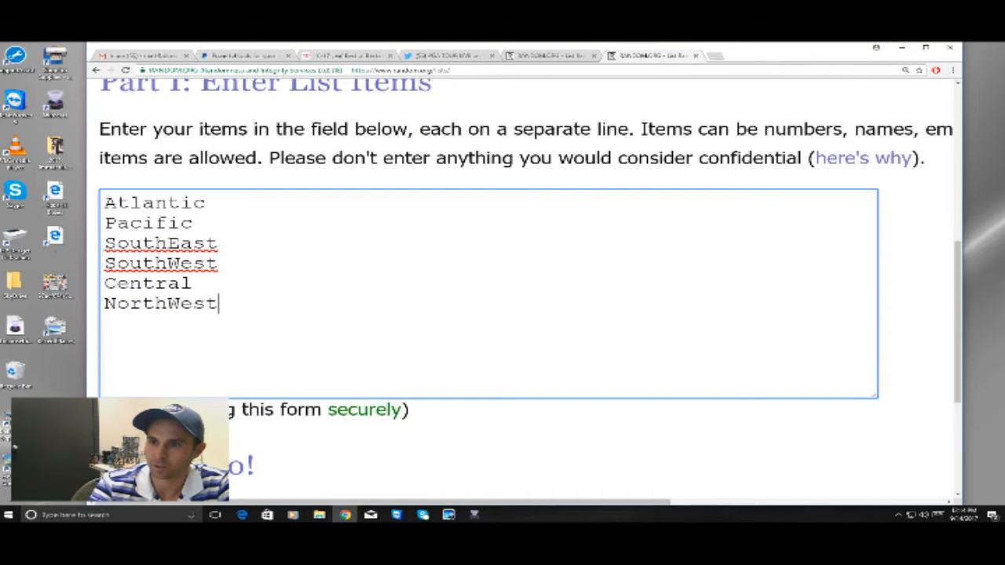
Step: Randomize the six NBA divisions five times and select the final order, SouthWest first and Pacific last
scroll(down, 3)
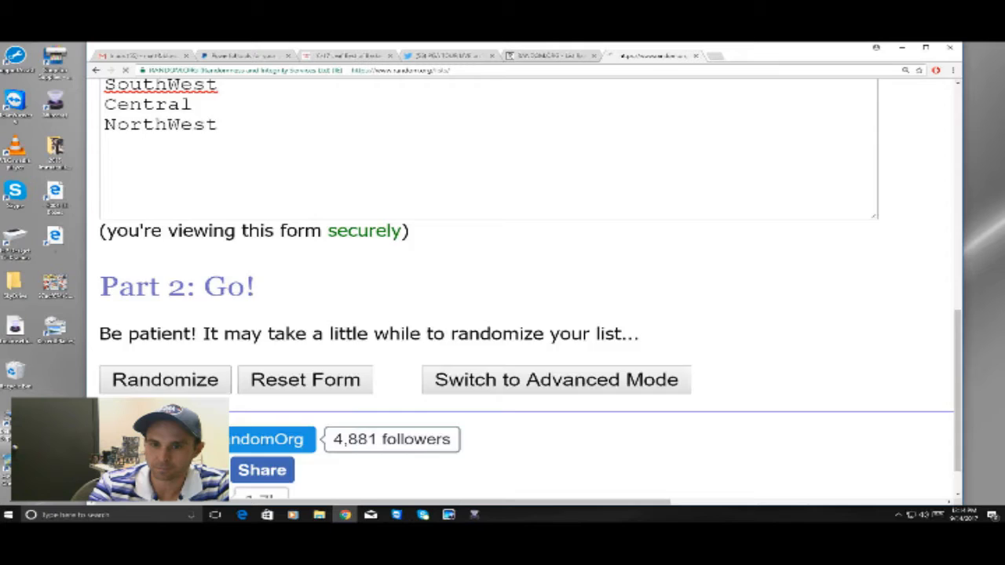
click(165, 380)
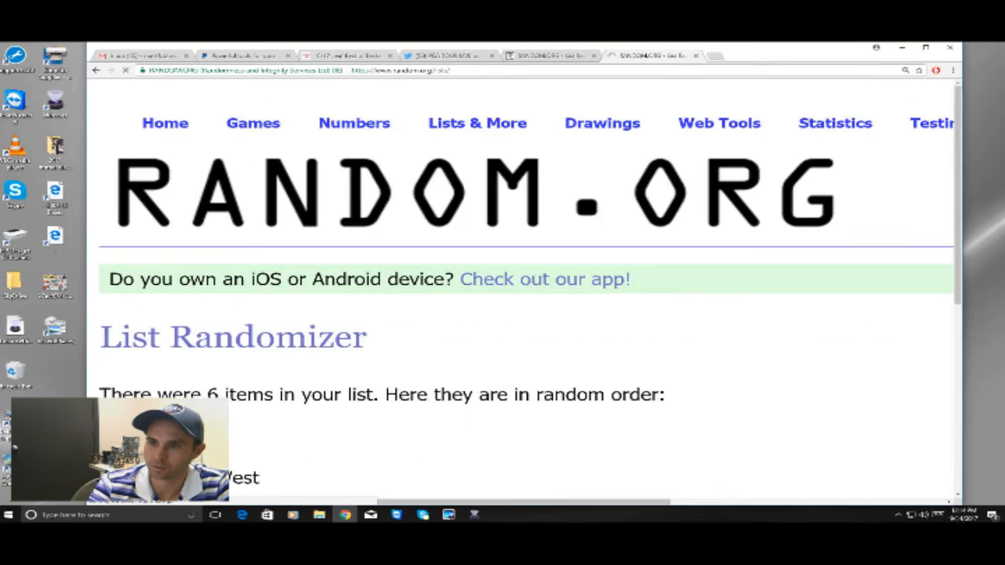
scroll(down, 3)
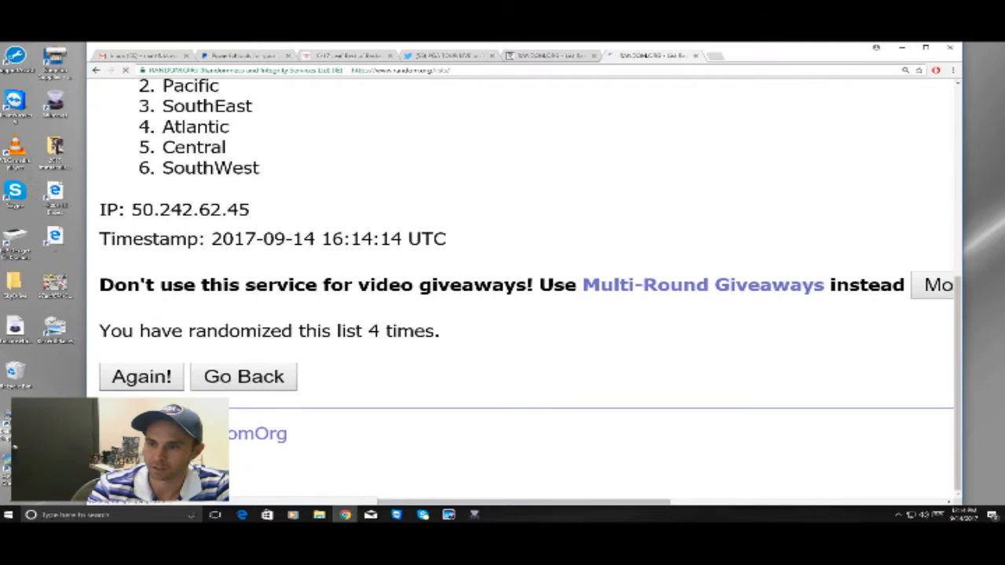
click(140, 376)
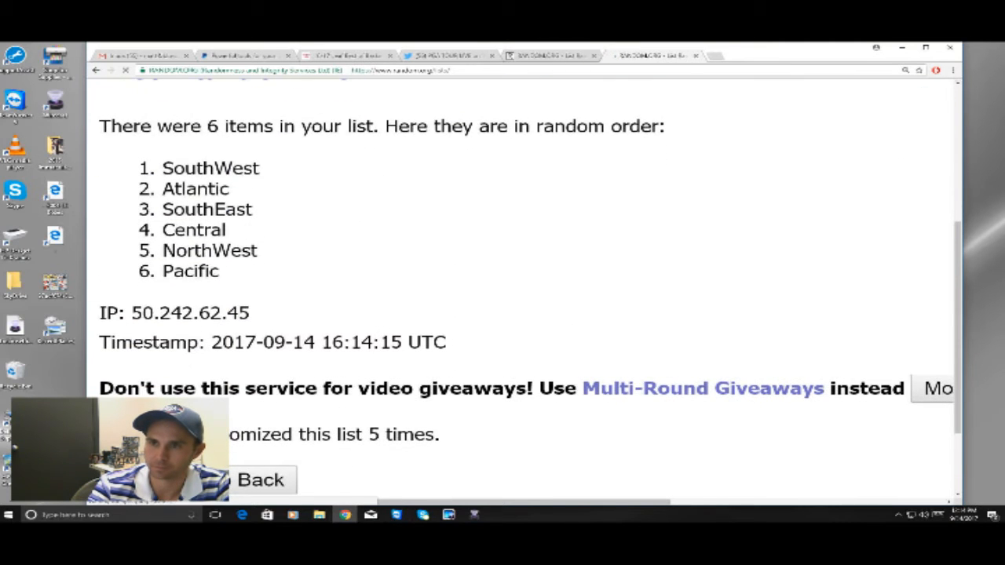
drag(100, 126, 445, 342)
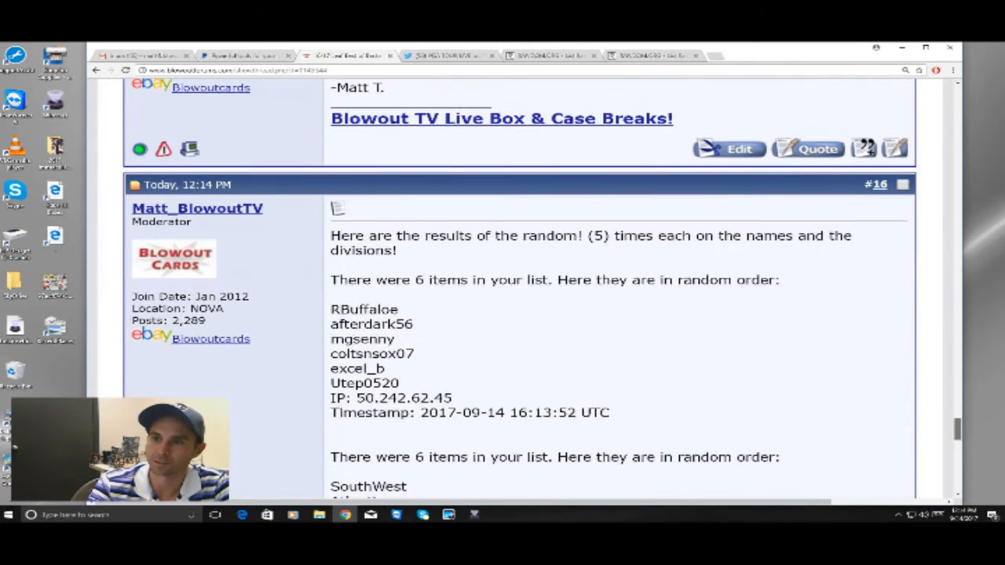
scroll(down, 3)
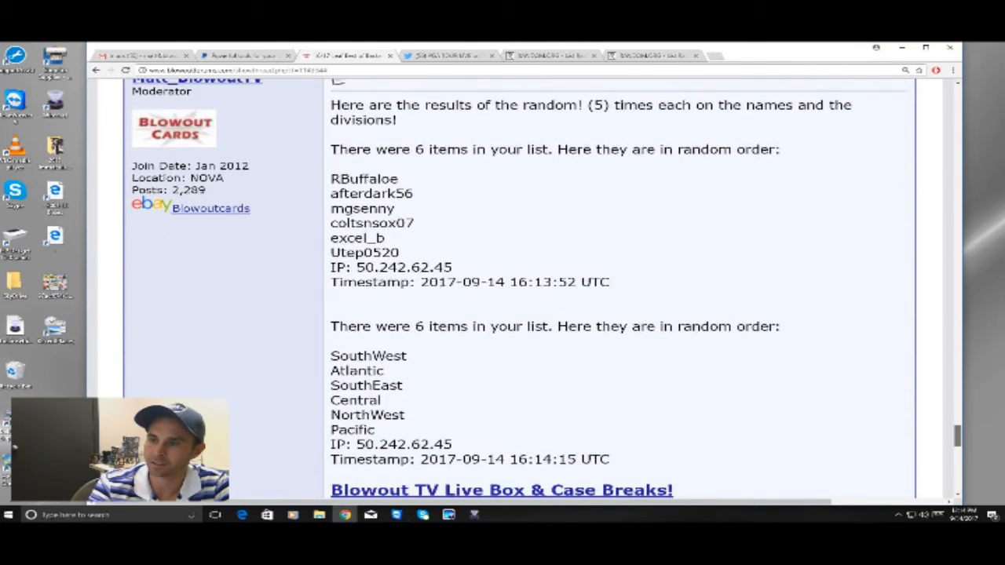
scroll(down, 3)
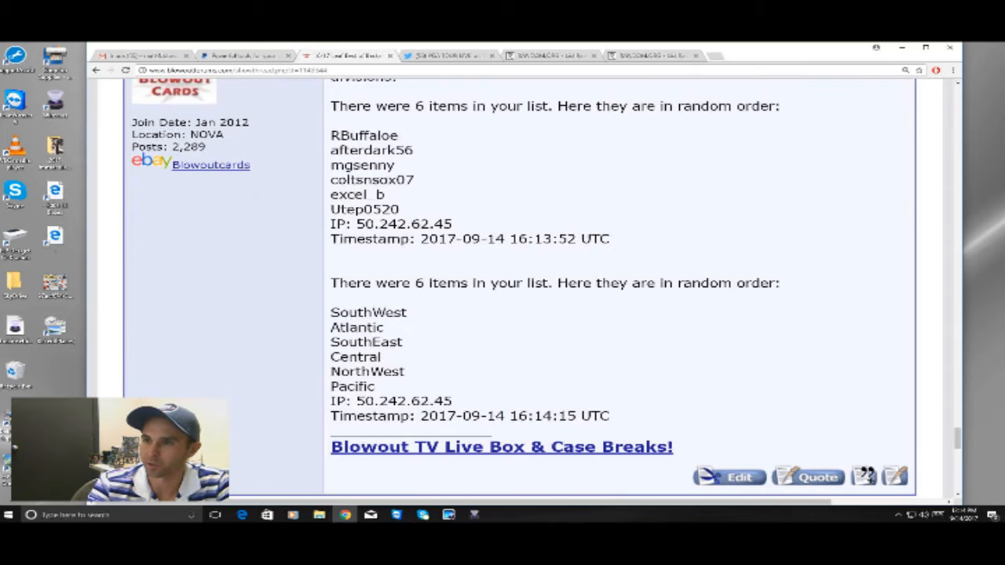